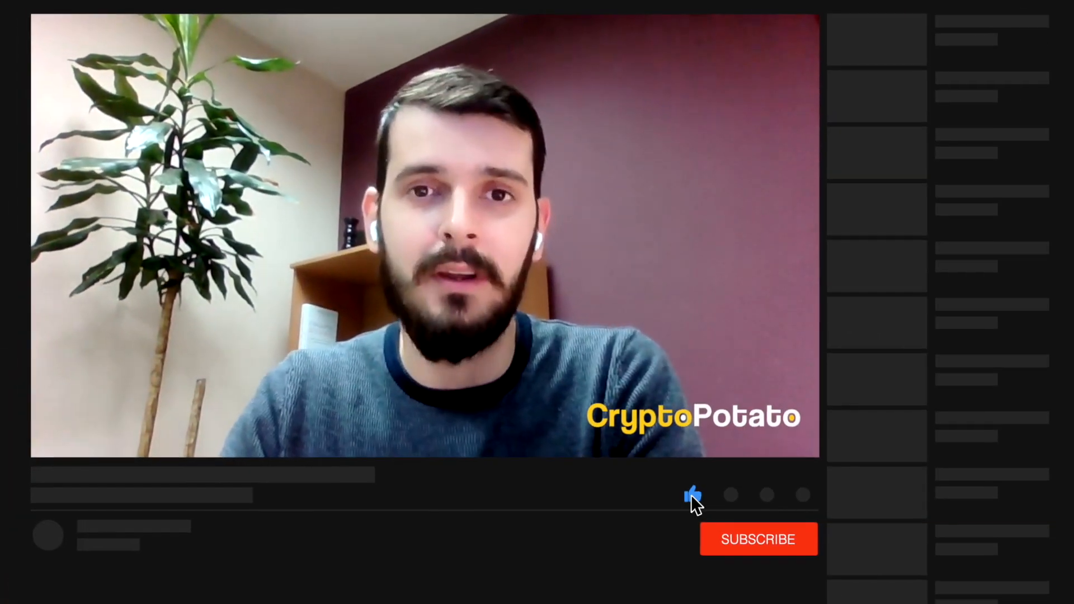
Subscribe to the CryptoPotato channel so the button reads SUBSCRIBED.
{"action": "left_click", "coordinate": [759, 539]}
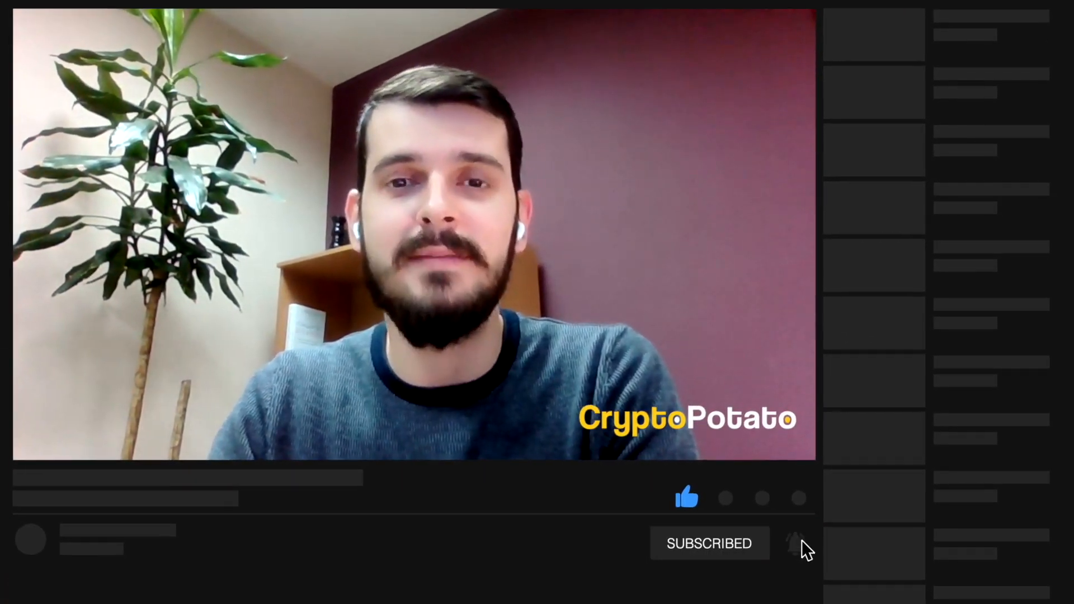